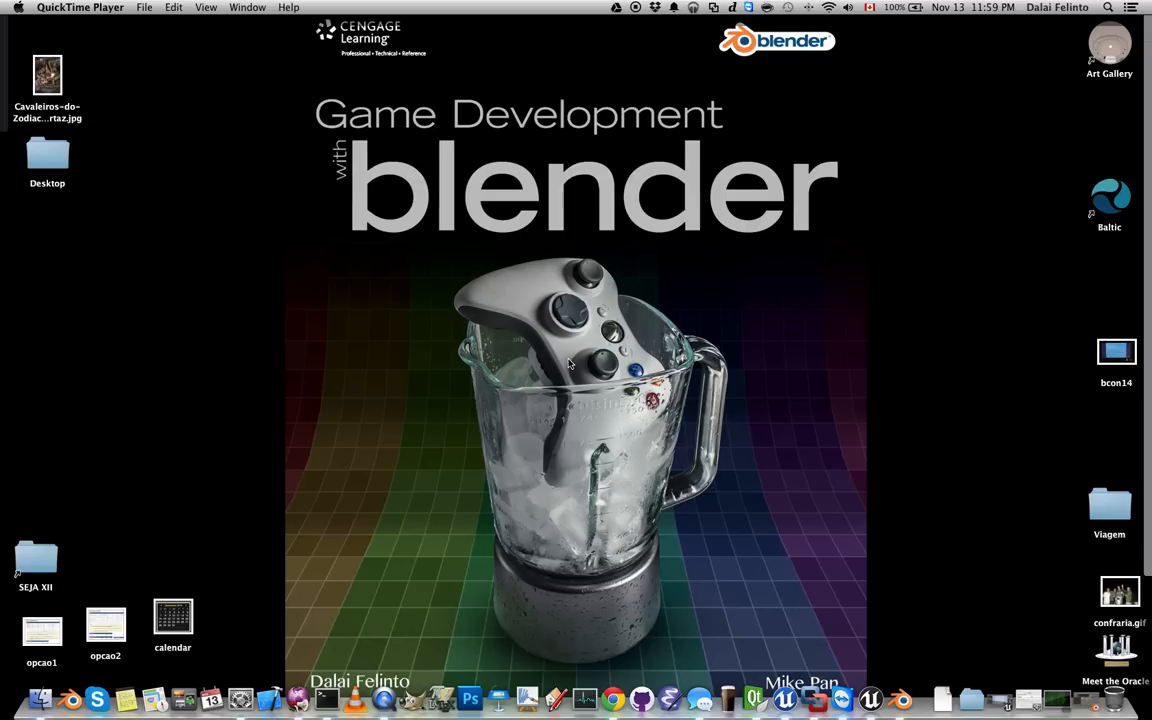
mouse_move(497, 490)
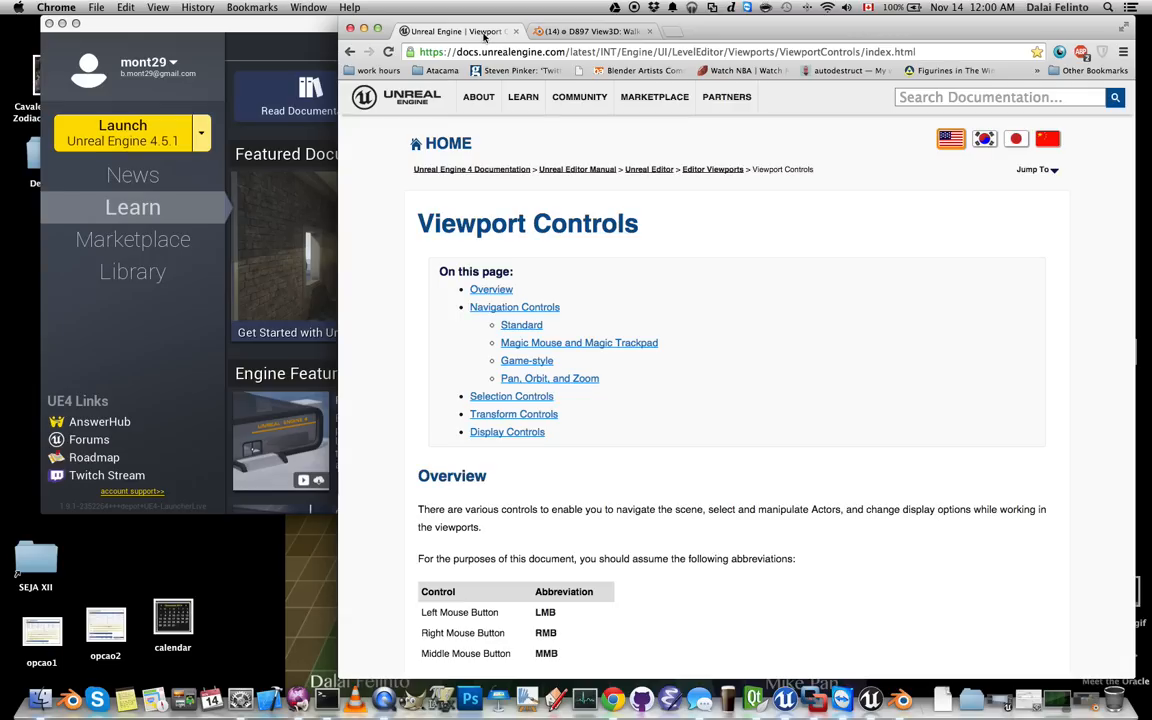
- Scroll through the Viewport Controls page's Magic Mouse, Game-style, Selection and Transform sections
scroll(down, 3)
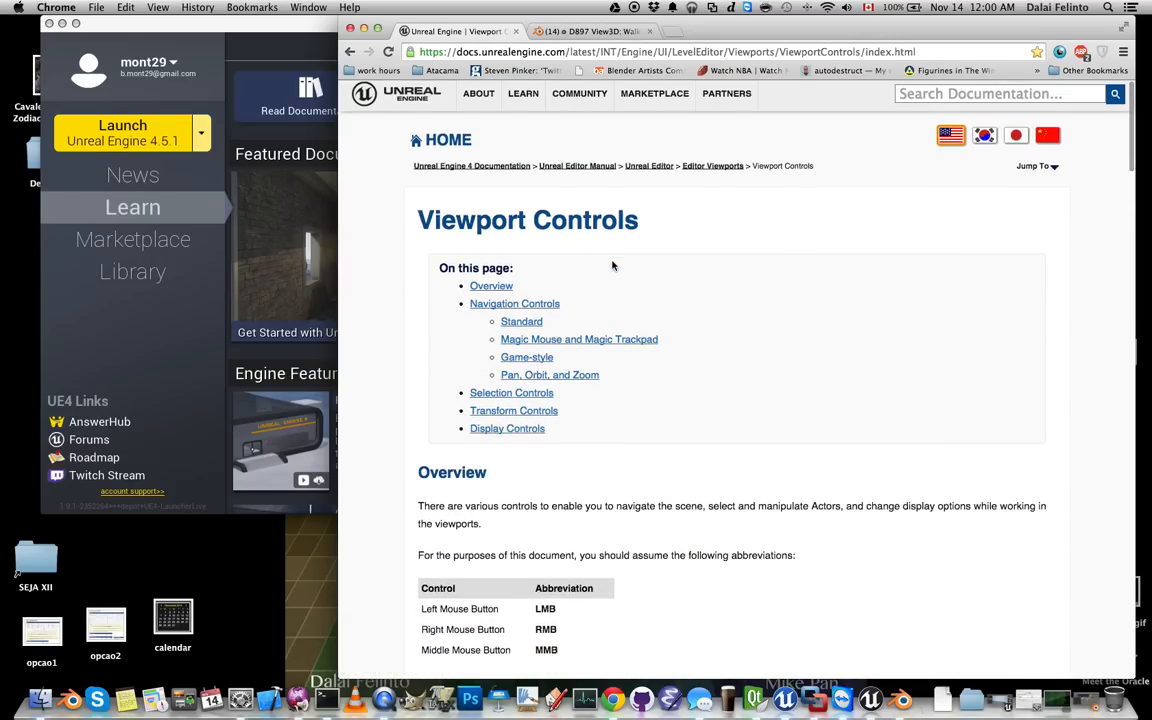
scroll(down, 3)
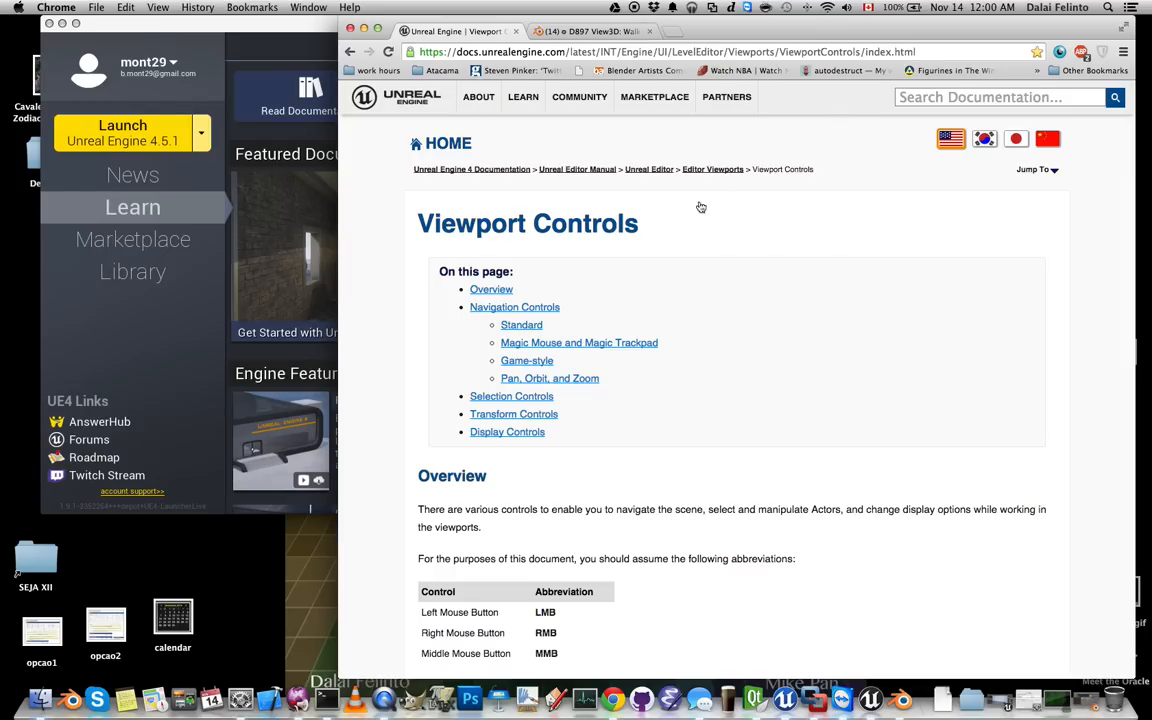
scroll(down, 3)
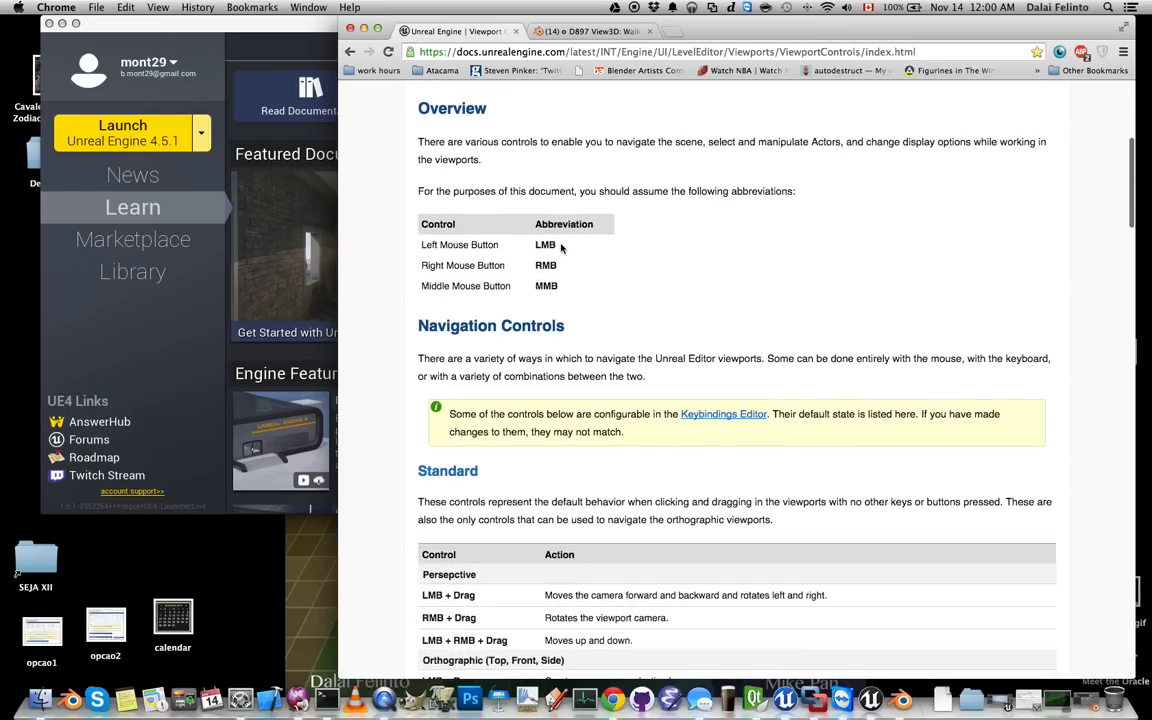
mouse_move(550, 266)
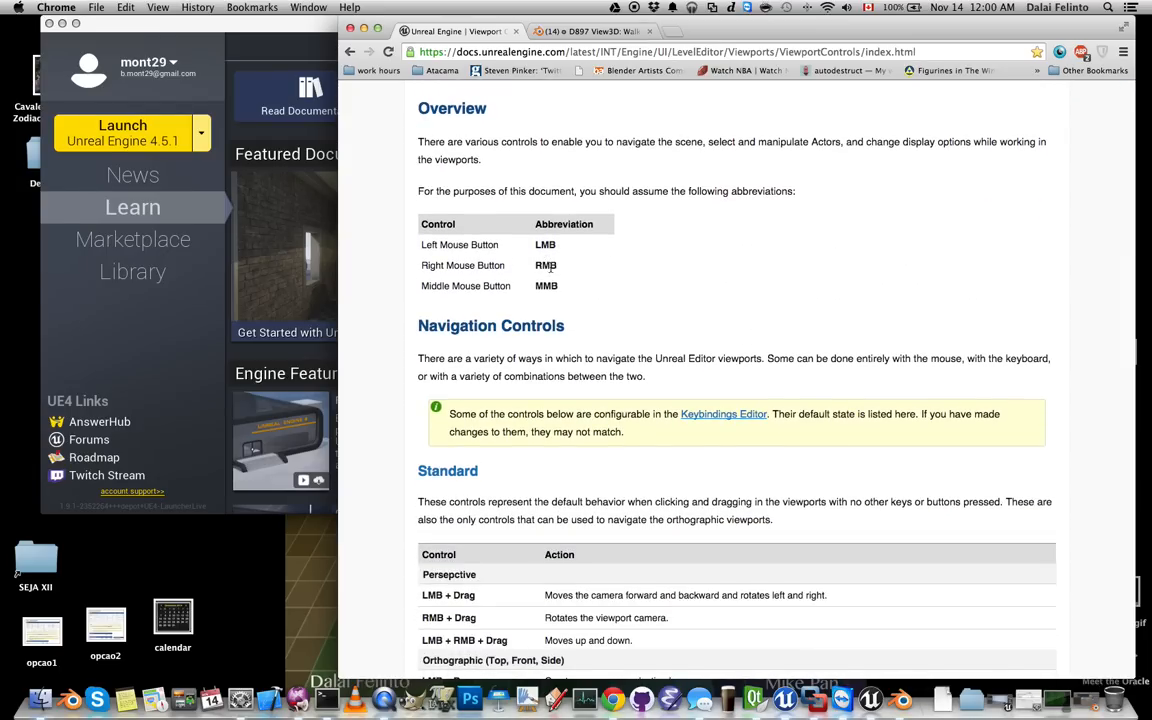
scroll(down, 3)
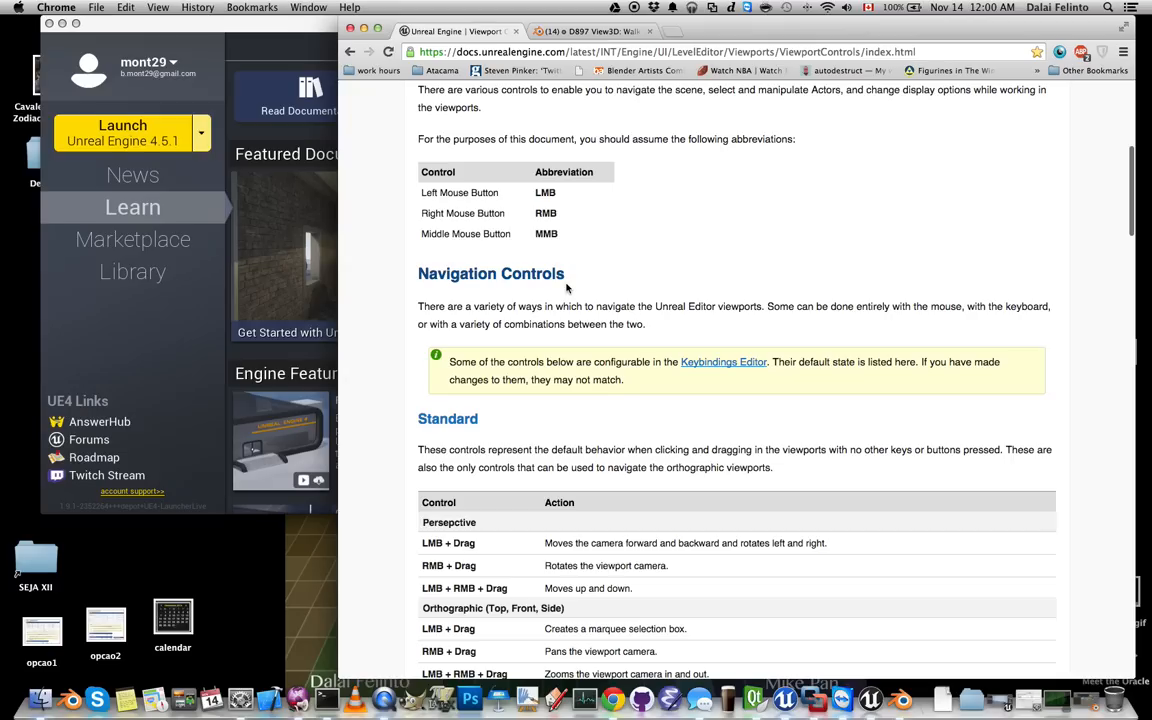
scroll(down, 3)
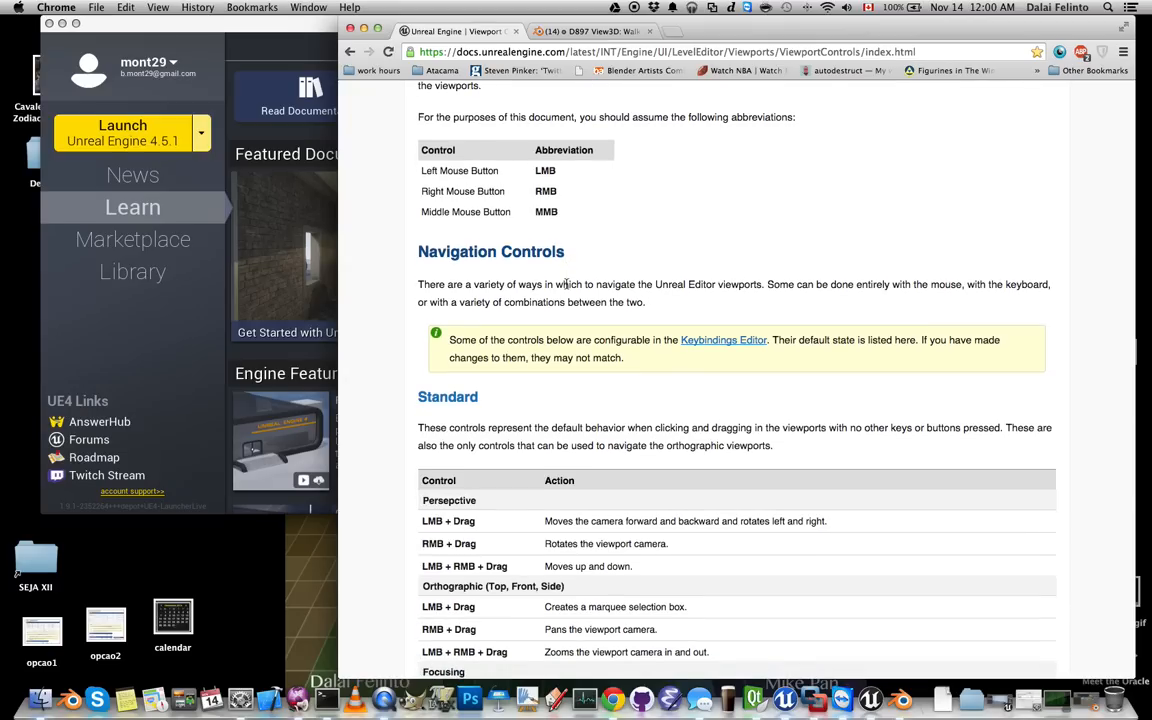
scroll(down, 3)
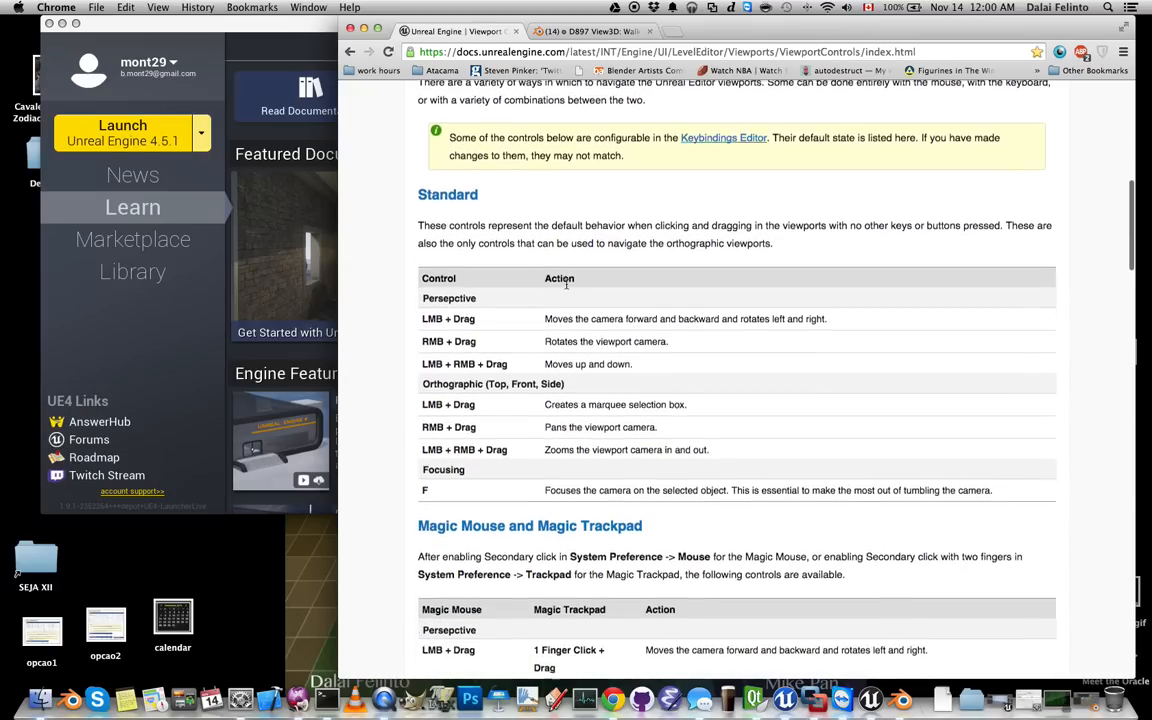
scroll(down, 3)
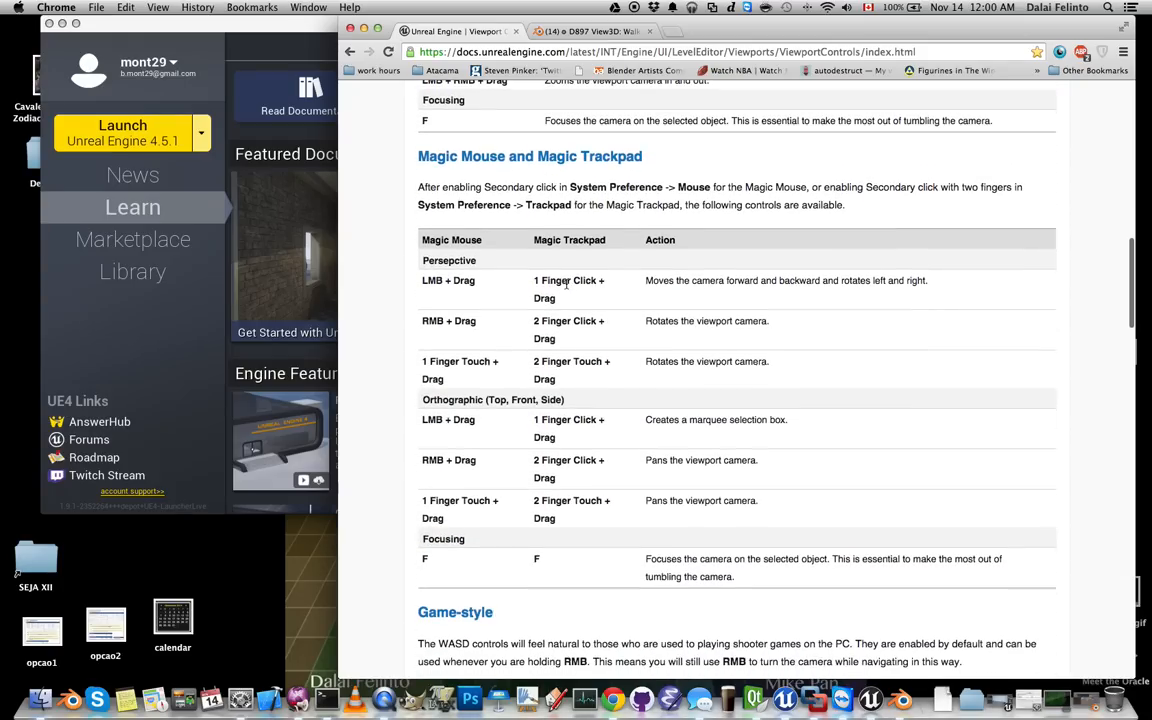
scroll(down, 3)
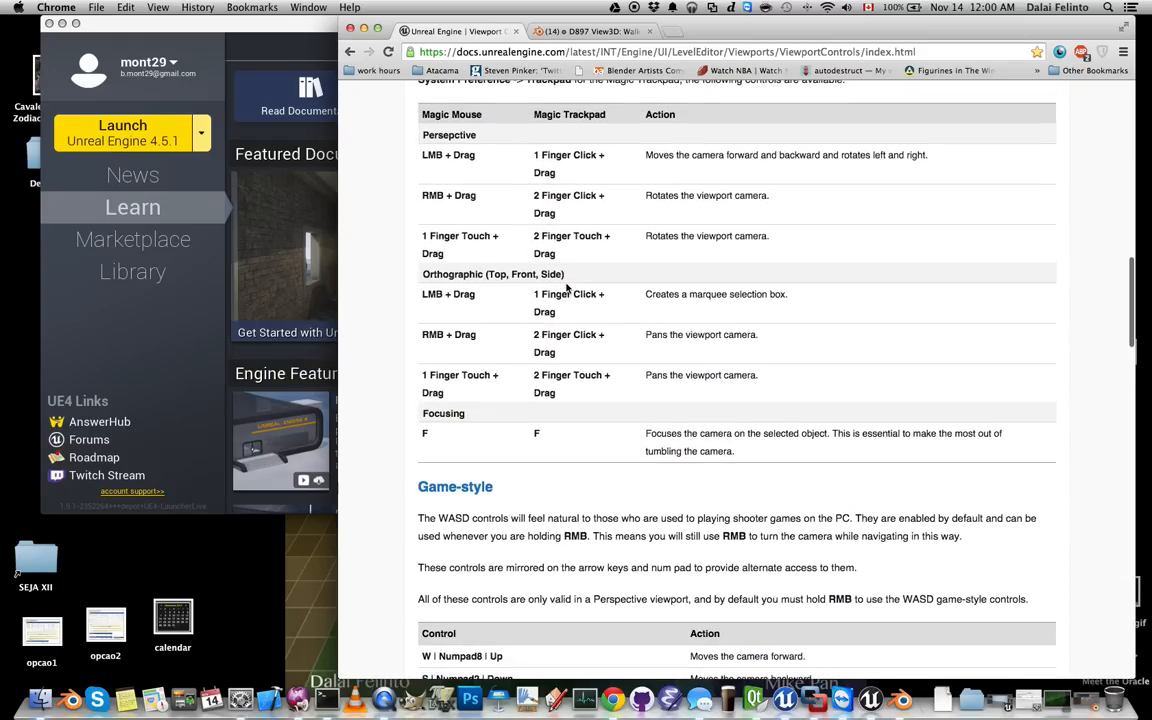
scroll(down, 3)
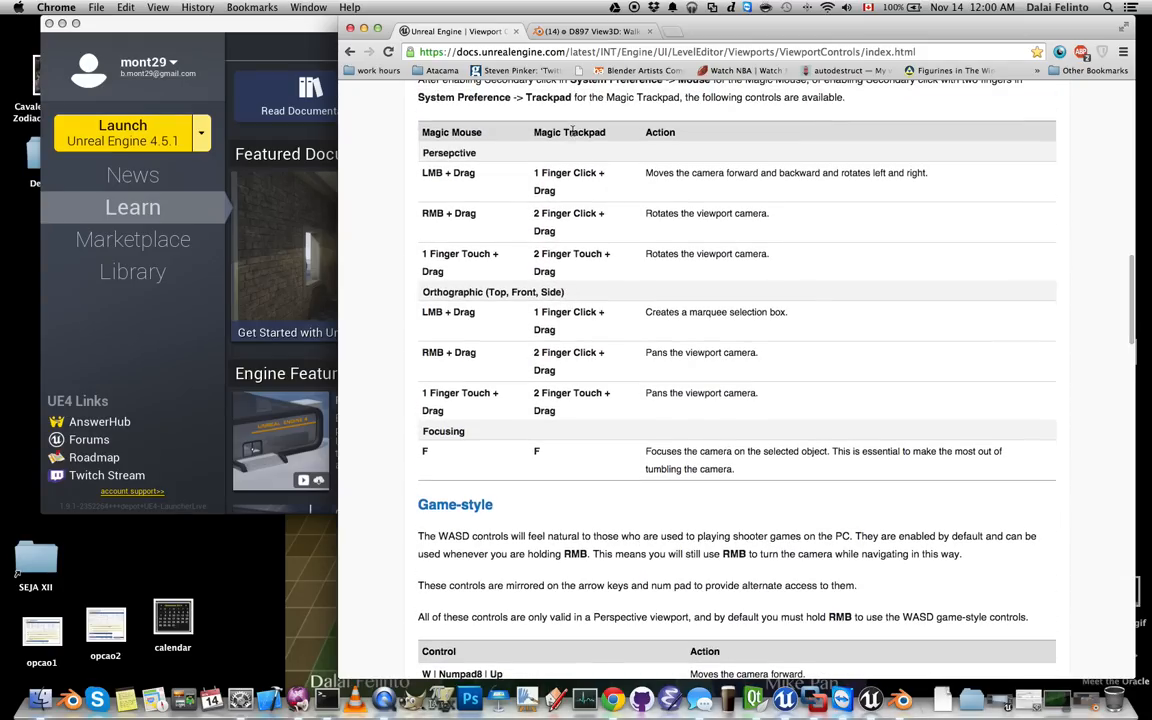
scroll(down, 3)
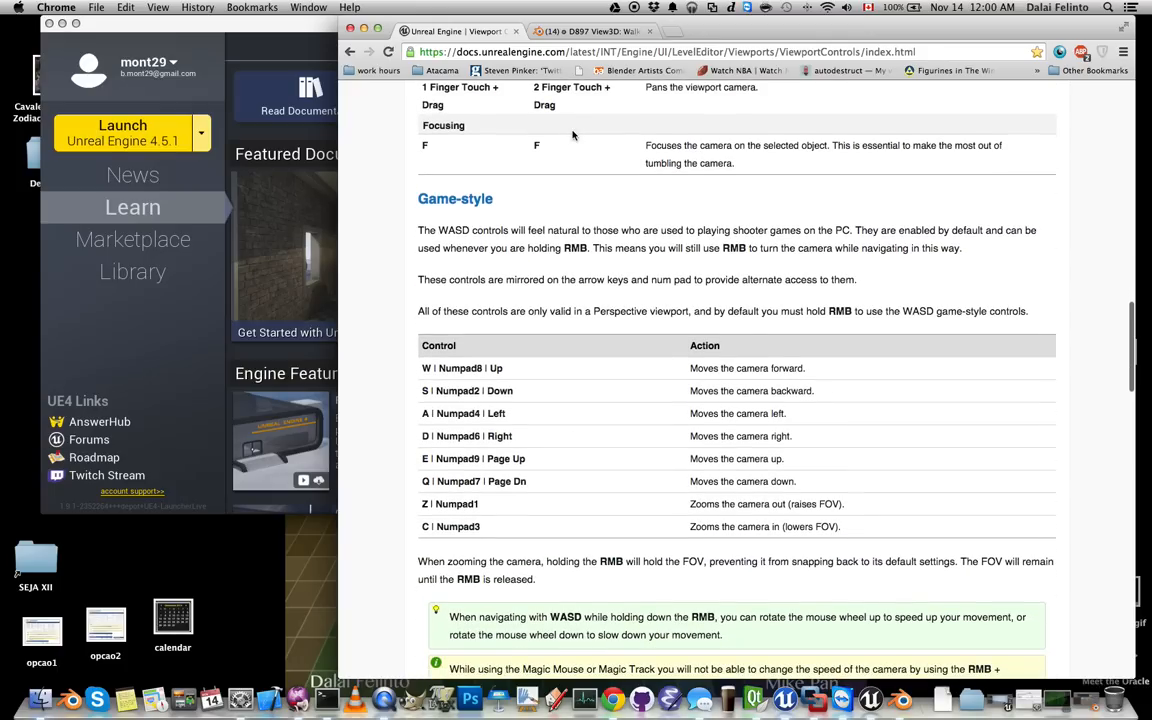
scroll(down, 3)
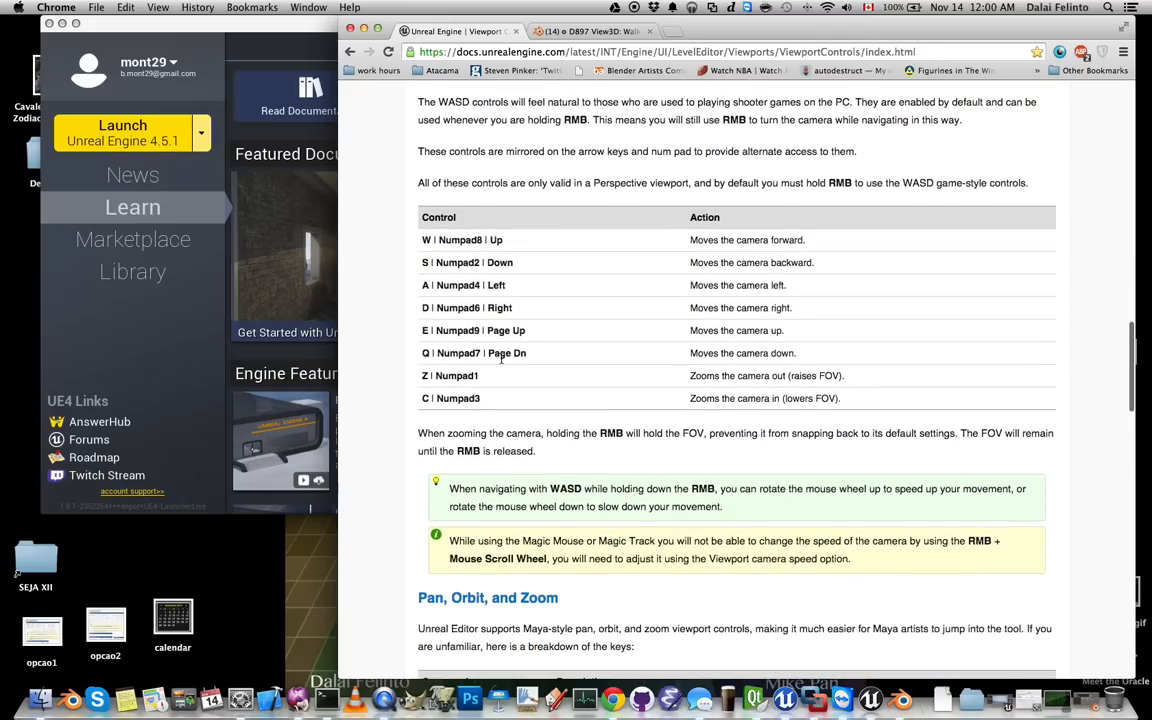
scroll(down, 3)
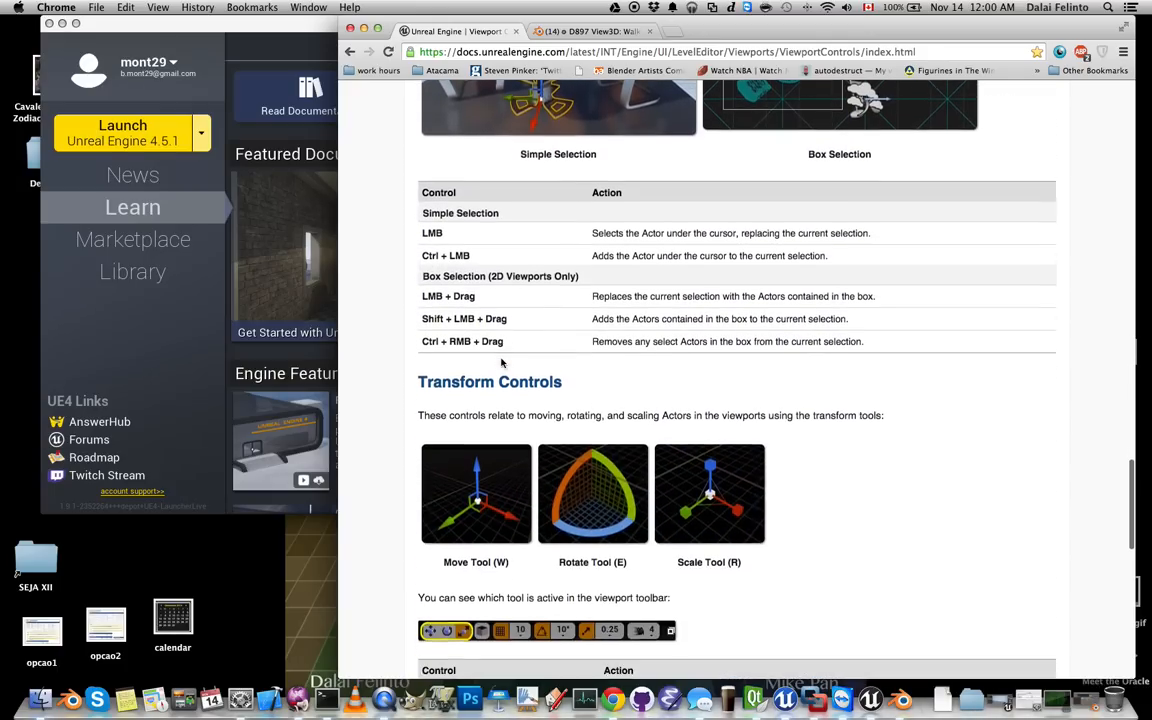
scroll(down, 3)
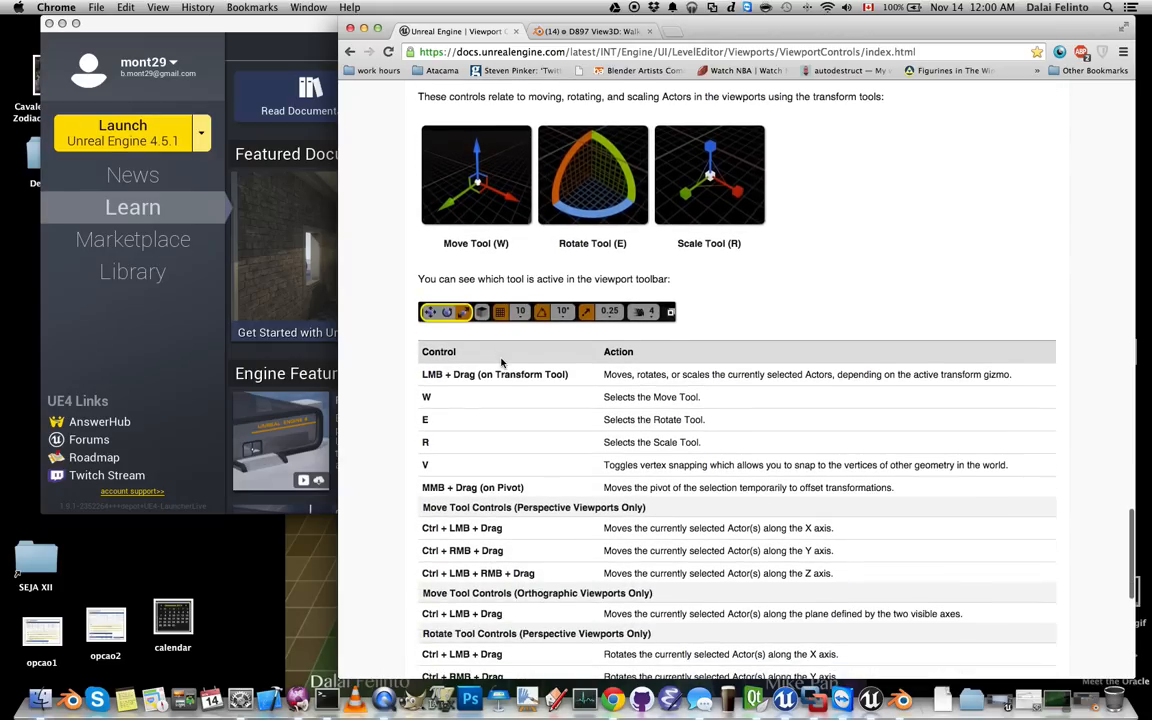
scroll(down, 3)
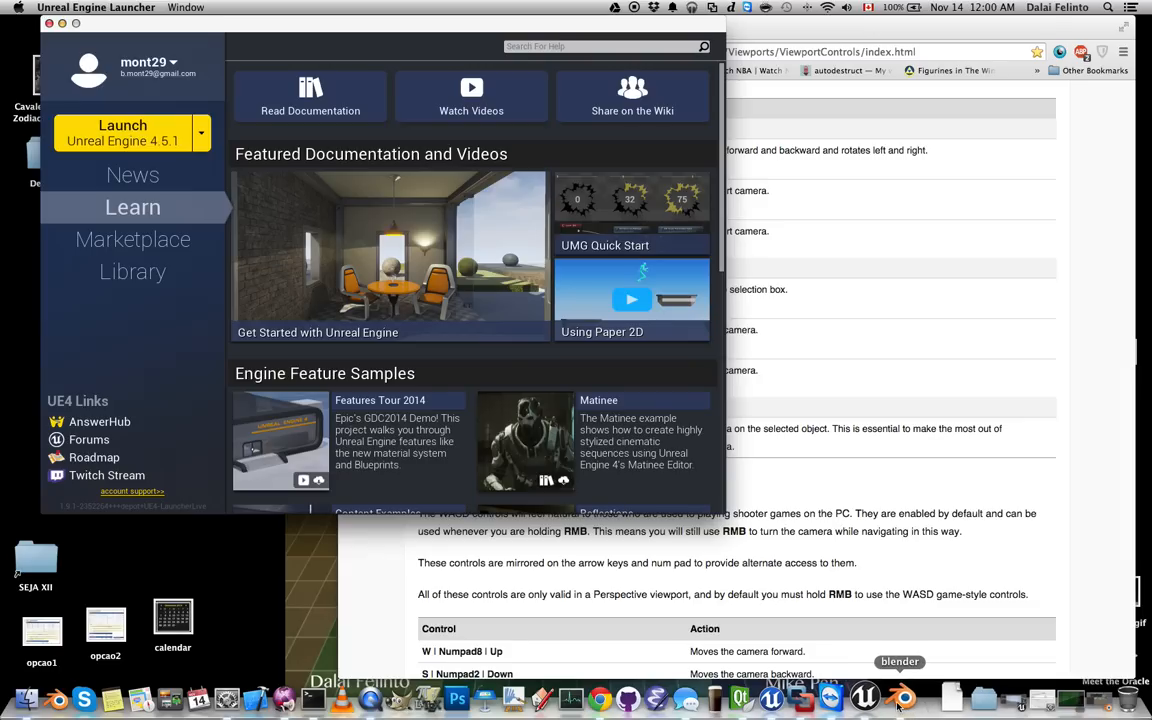
- Launch Unreal Engine 4.5.1 to open the FPSTest project on Example_Map
click(889, 697)
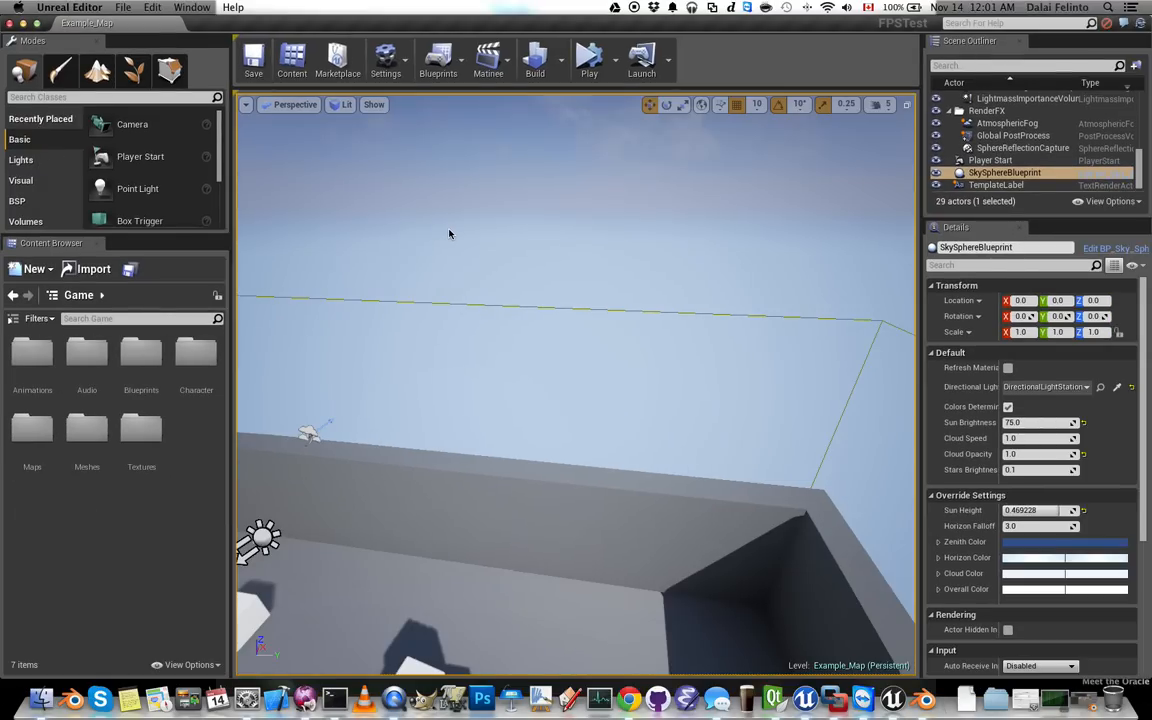
mouse_move(527, 329)
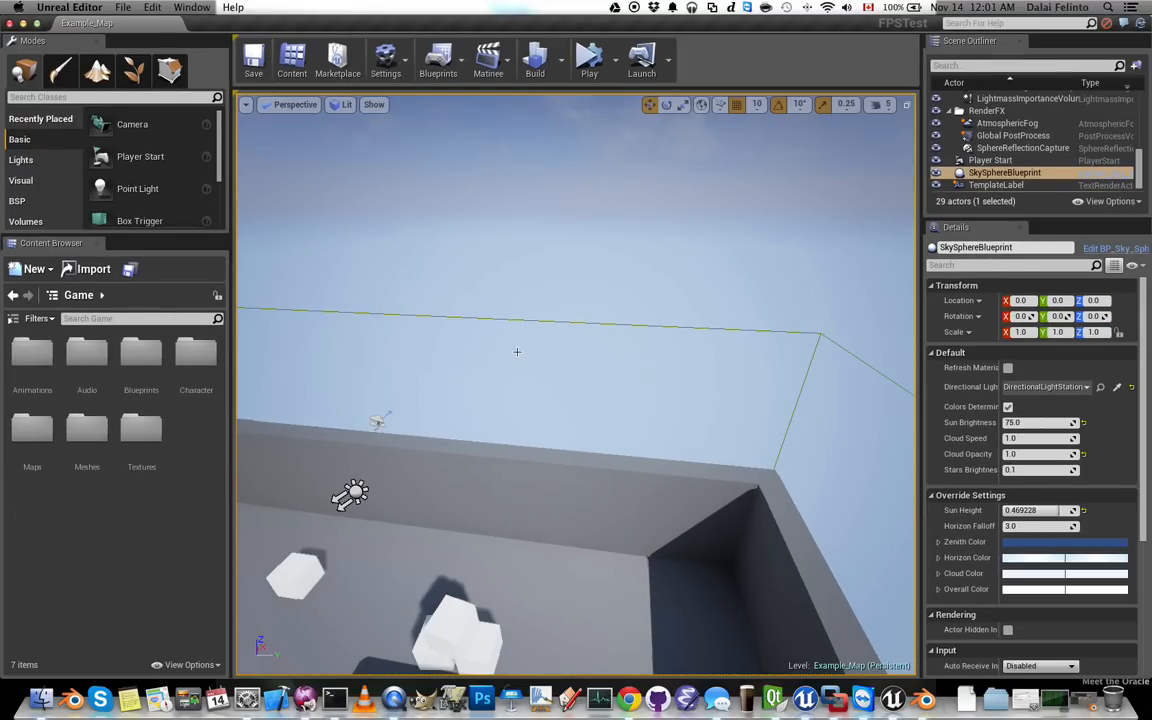
mouse_move(477, 419)
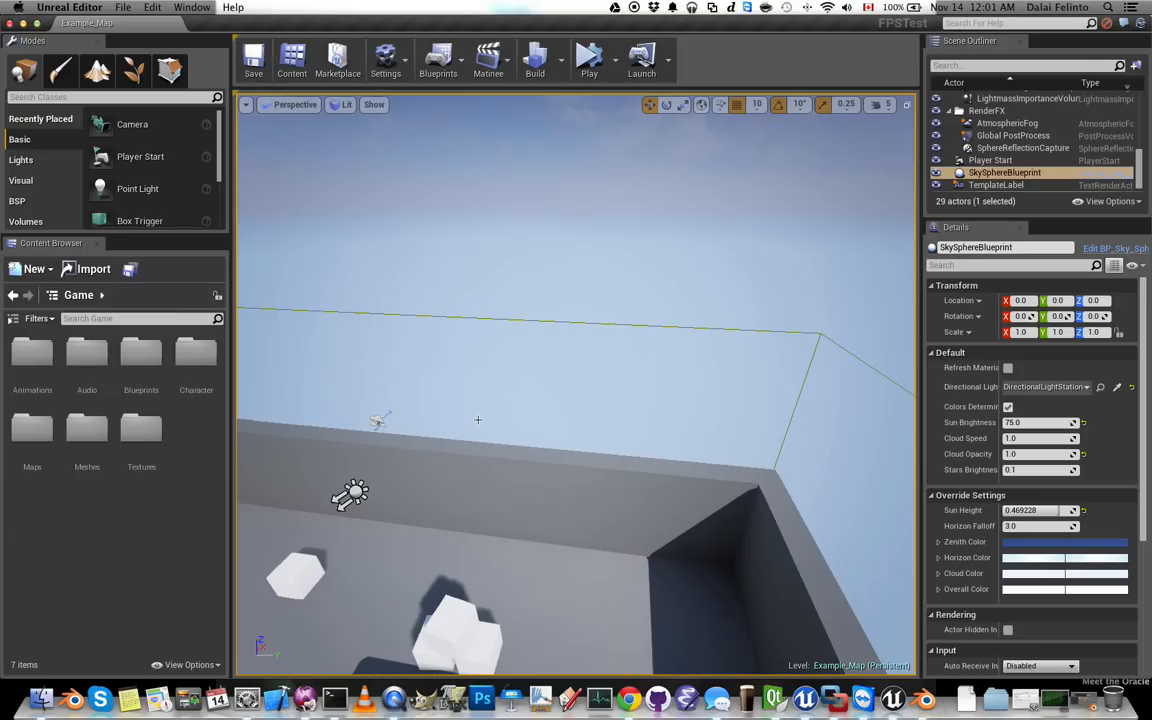
mouse_move(491, 417)
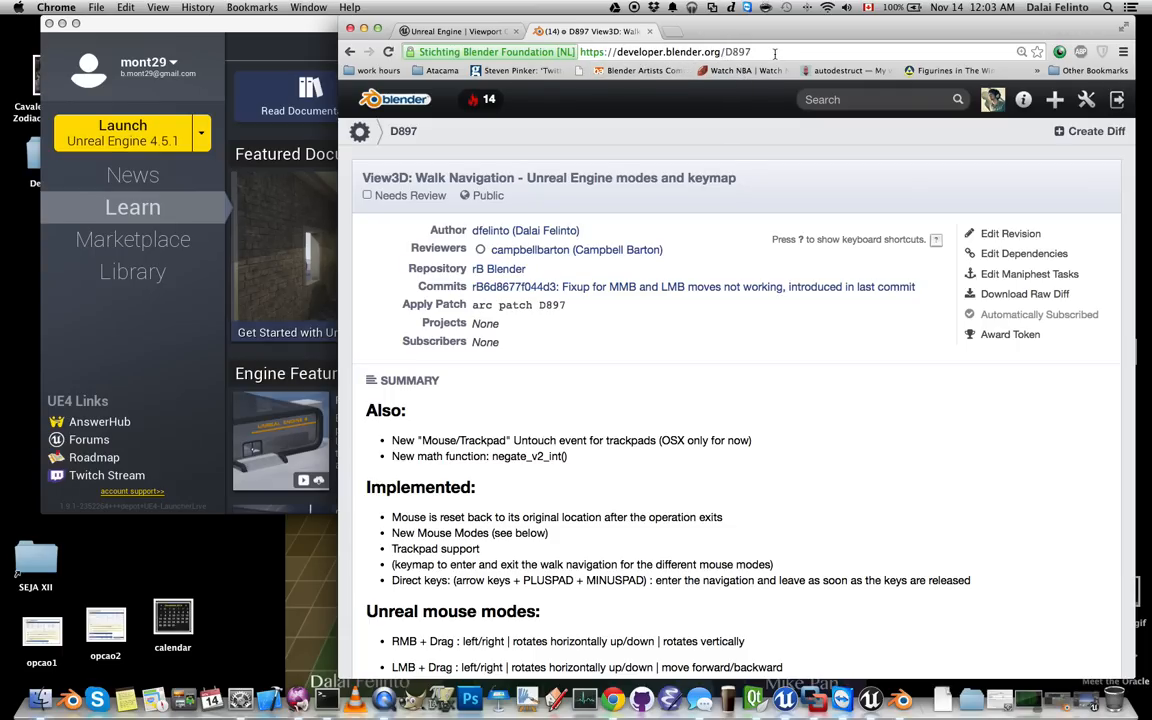
- Scroll down the D897 walk navigation review page to its feature summary and Unreal mouse modes
scroll(down, 3)
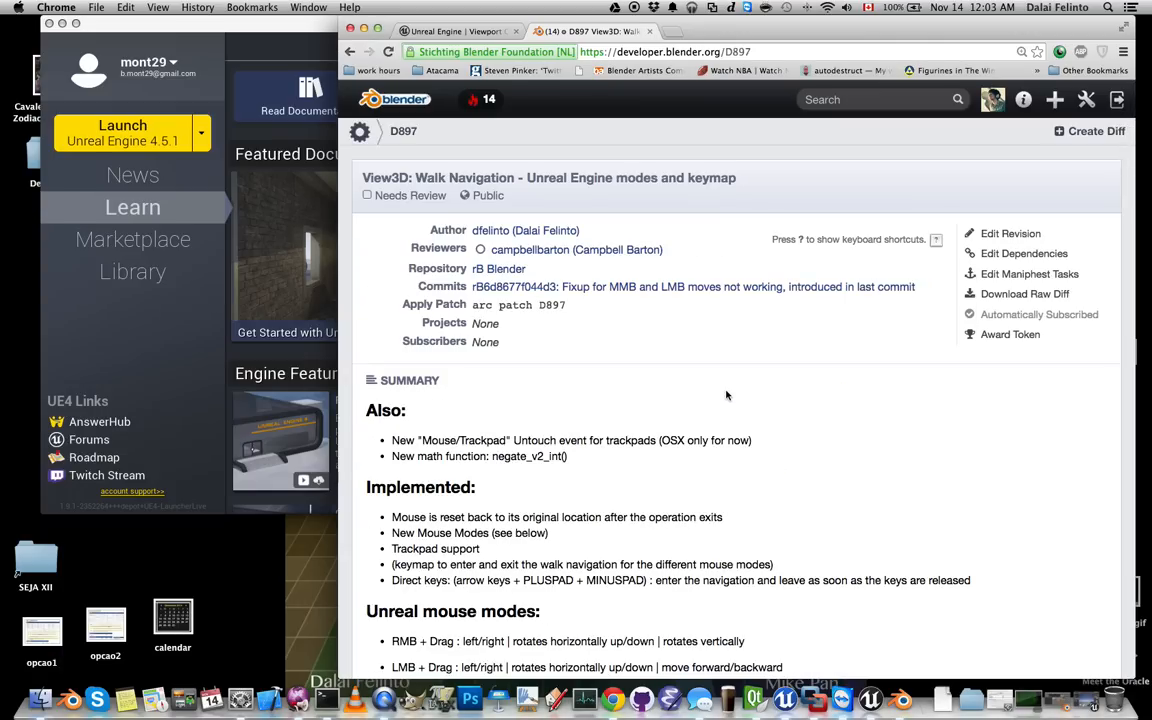
mouse_move(902, 695)
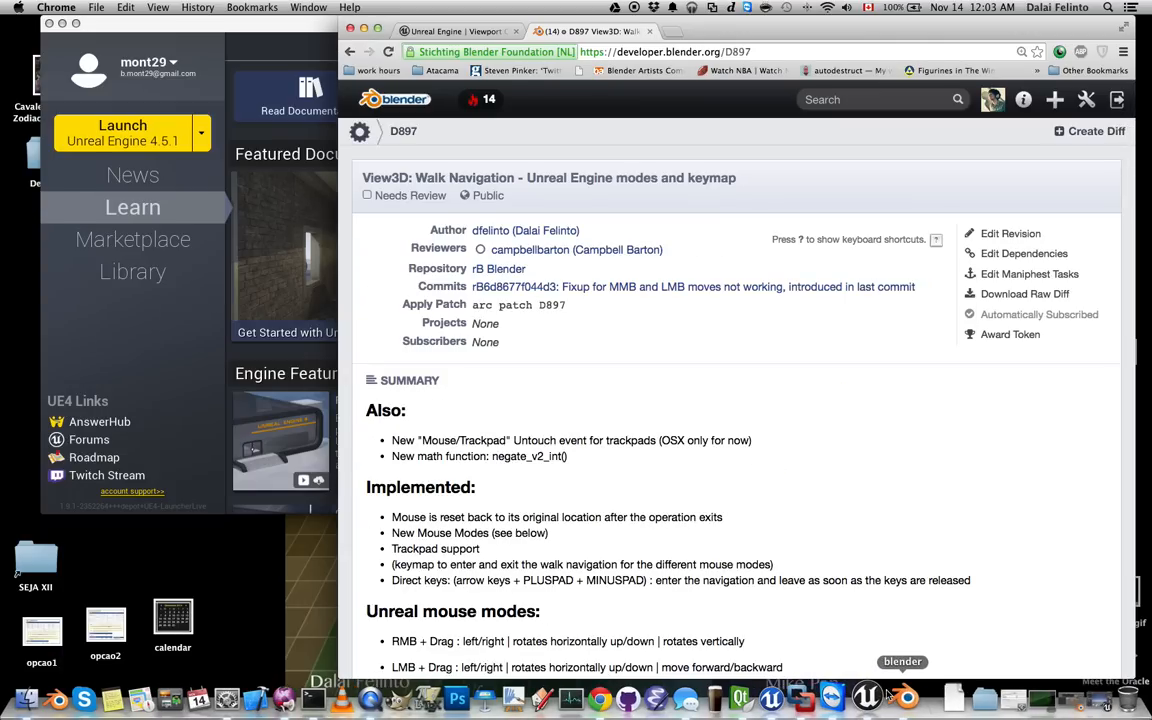
mouse_move(1054, 697)
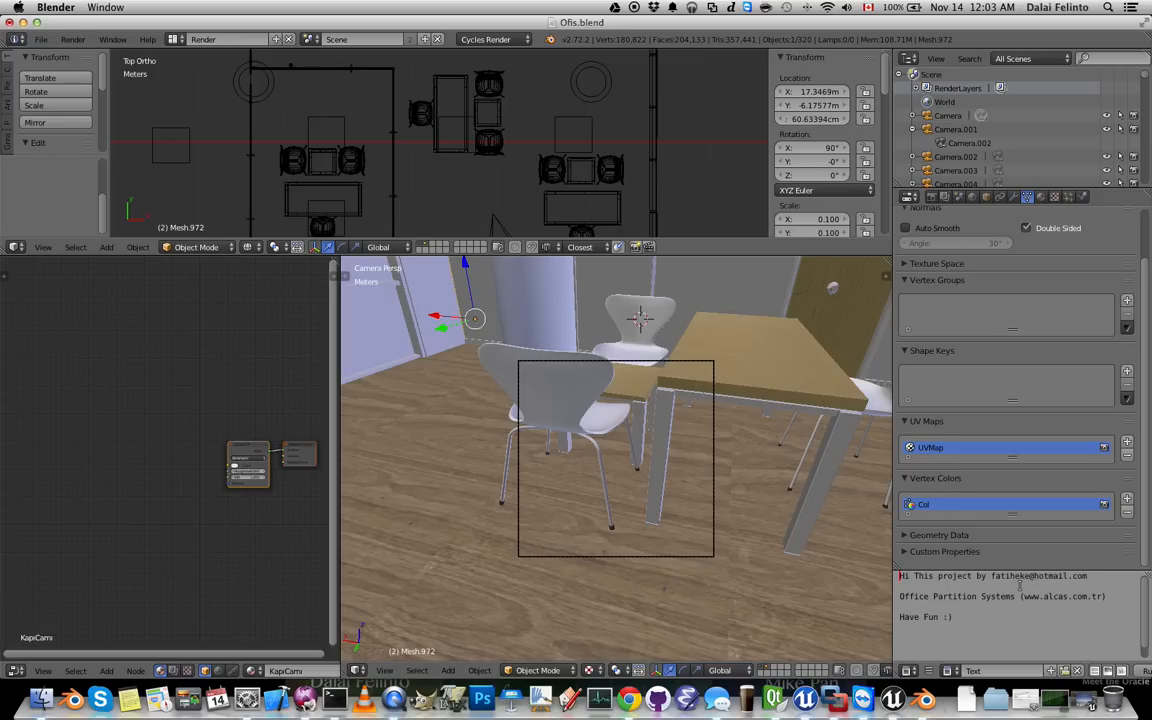
mouse_move(626, 364)
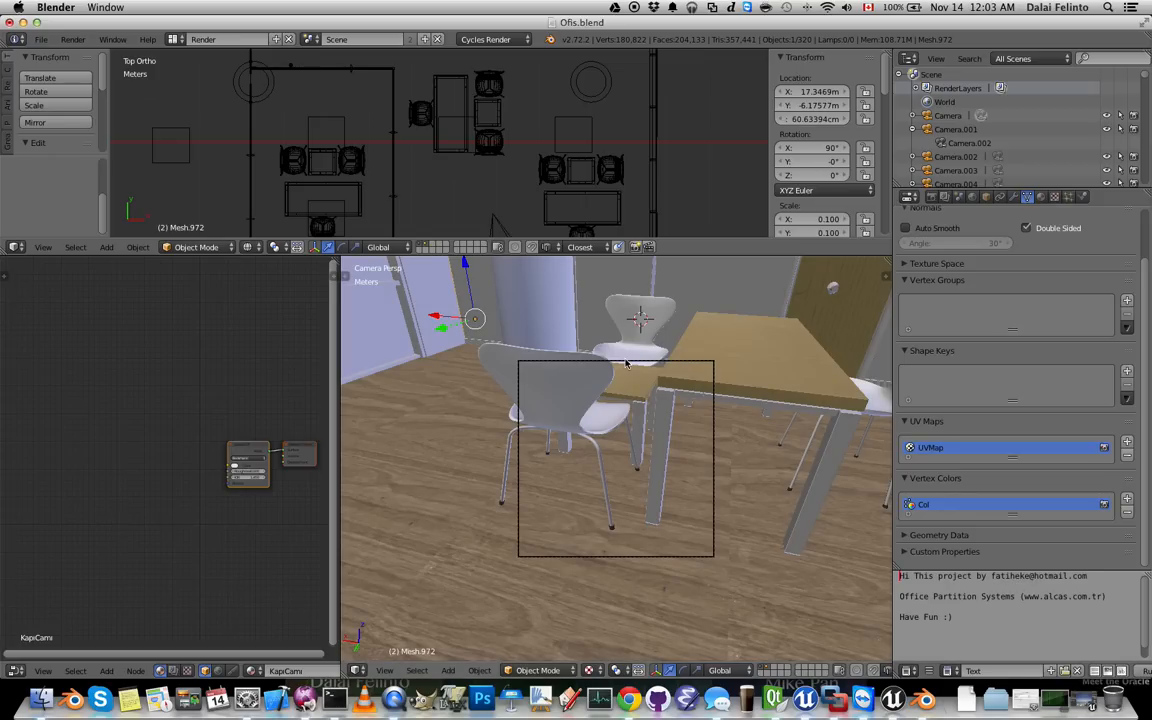
mouse_move(659, 381)
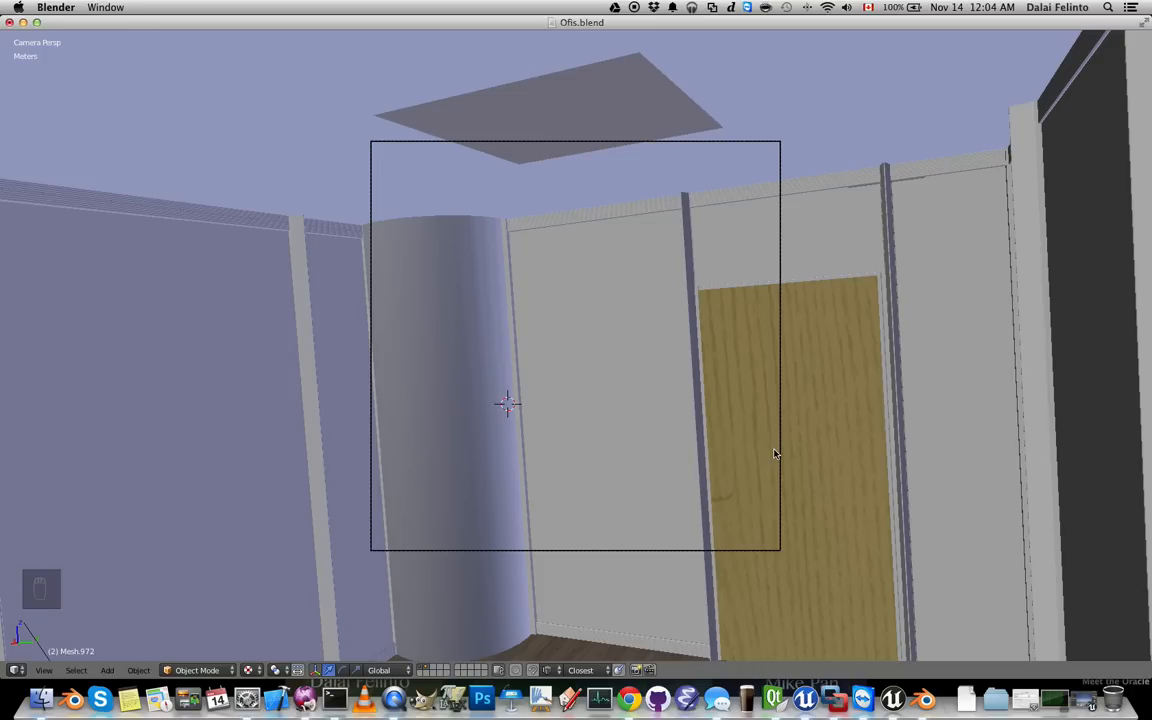
mouse_move(505, 398)
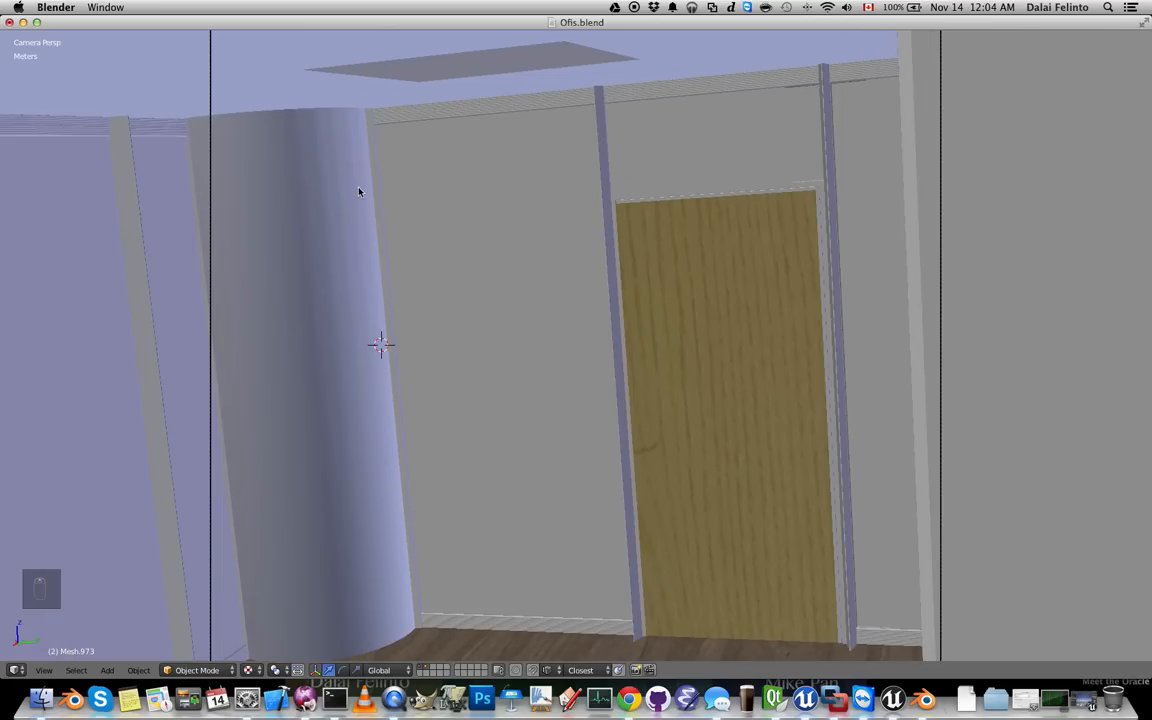
mouse_move(249, 126)
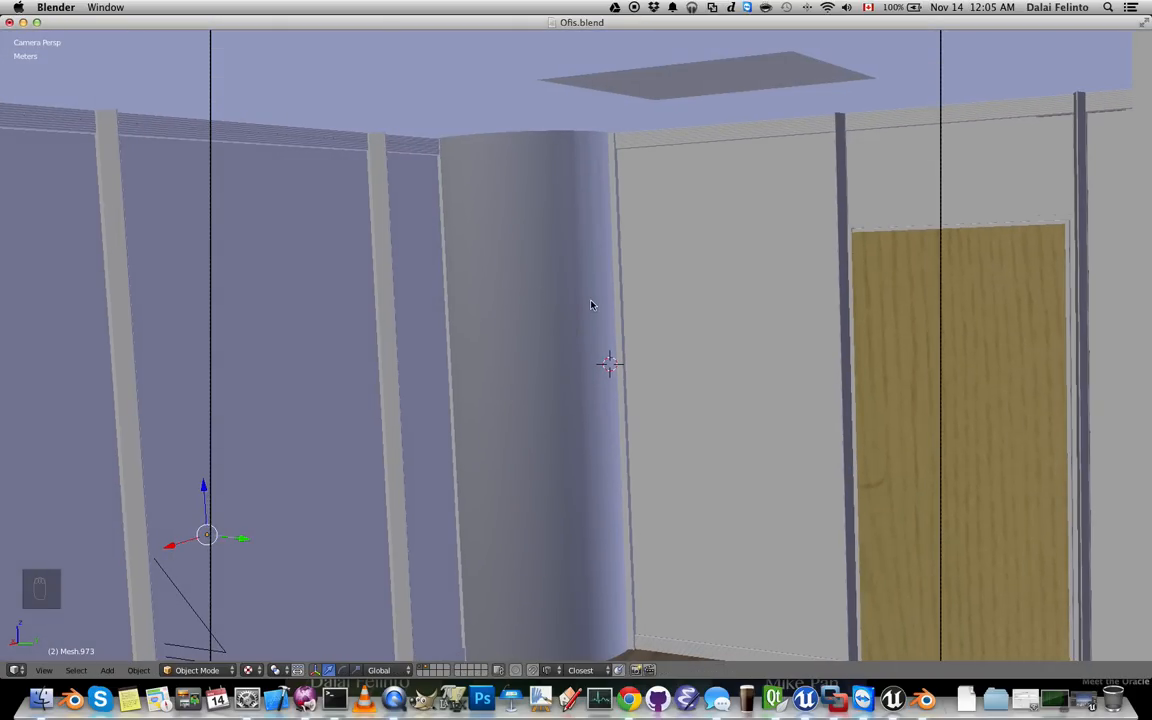
mouse_move(590, 337)
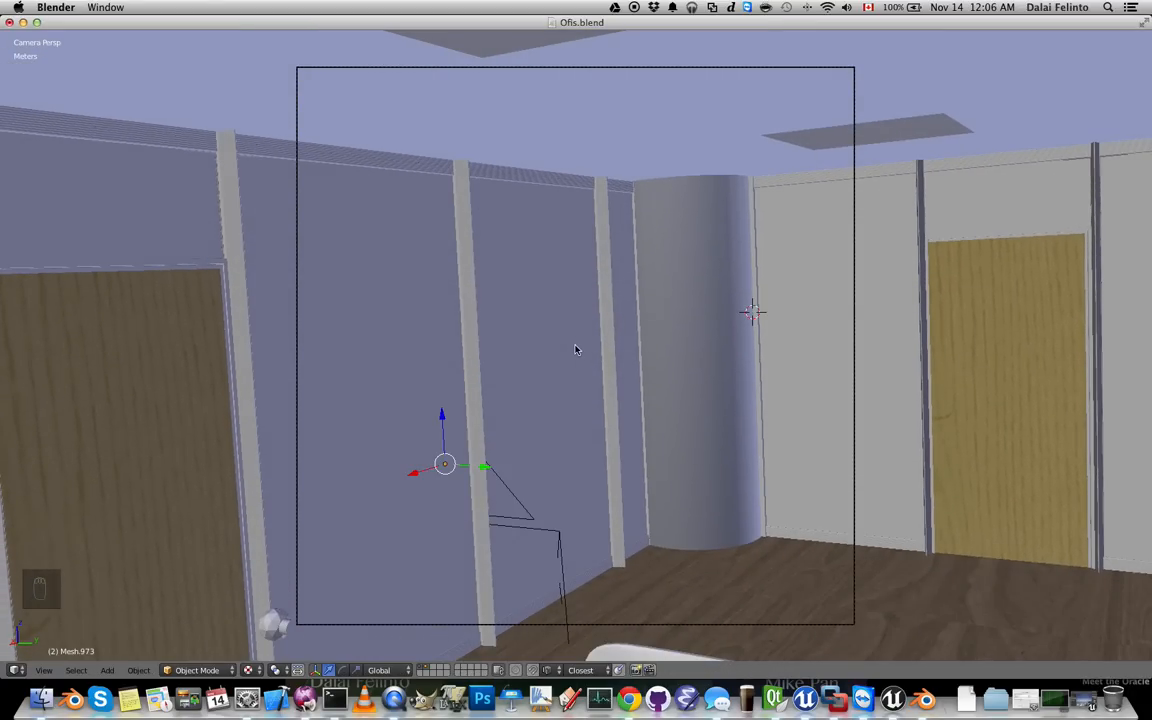
- Leave the camera view for a free User Perspective showing the office from outside
key(NUMPAD_0)
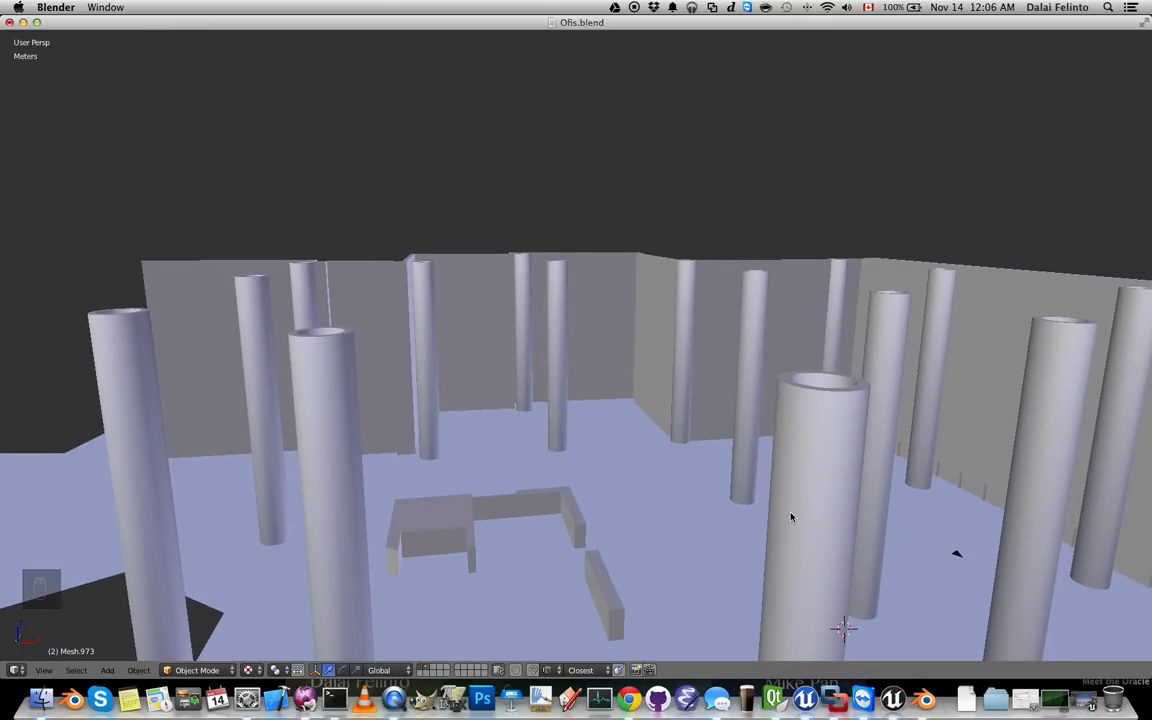
mouse_move(648, 435)
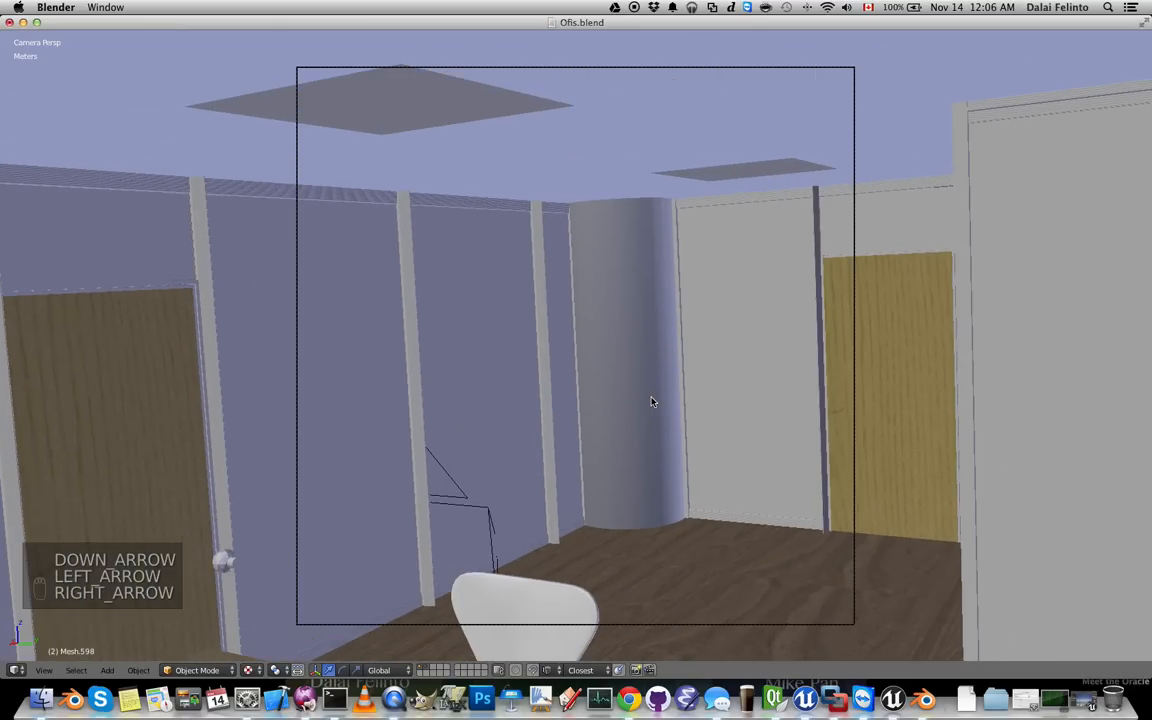
- Walk the camera with arrow keys, rising above the walls and turning toward the white desk chair
key(Right)
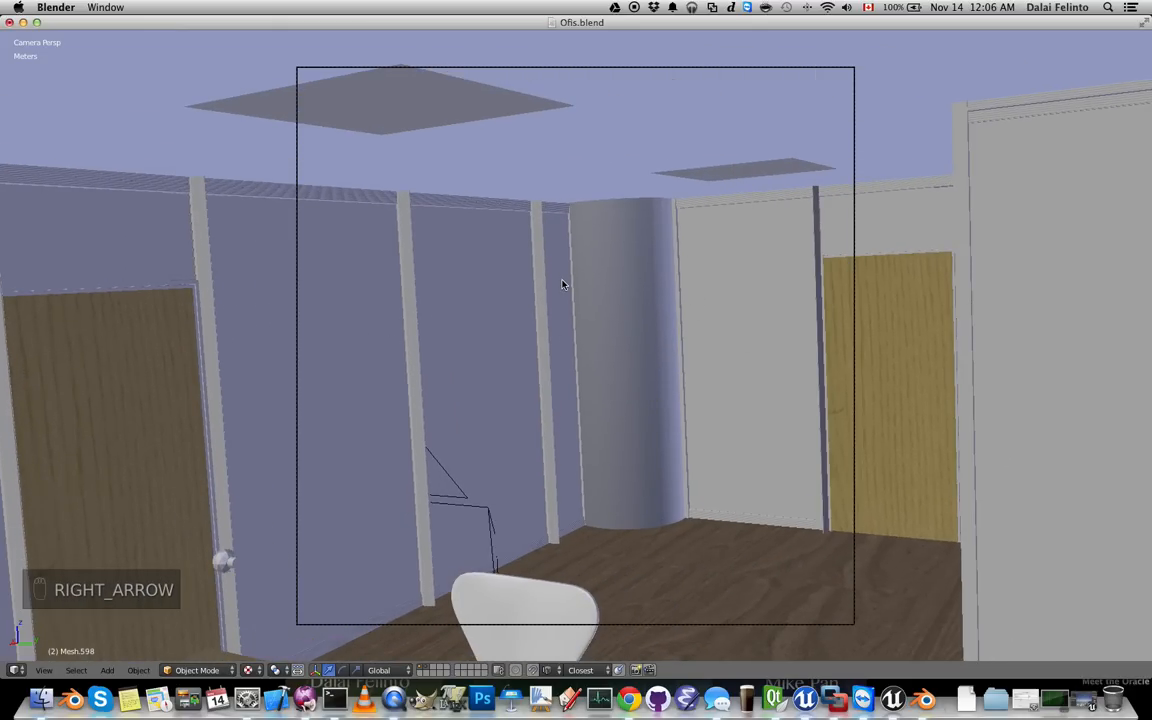
key(Right)
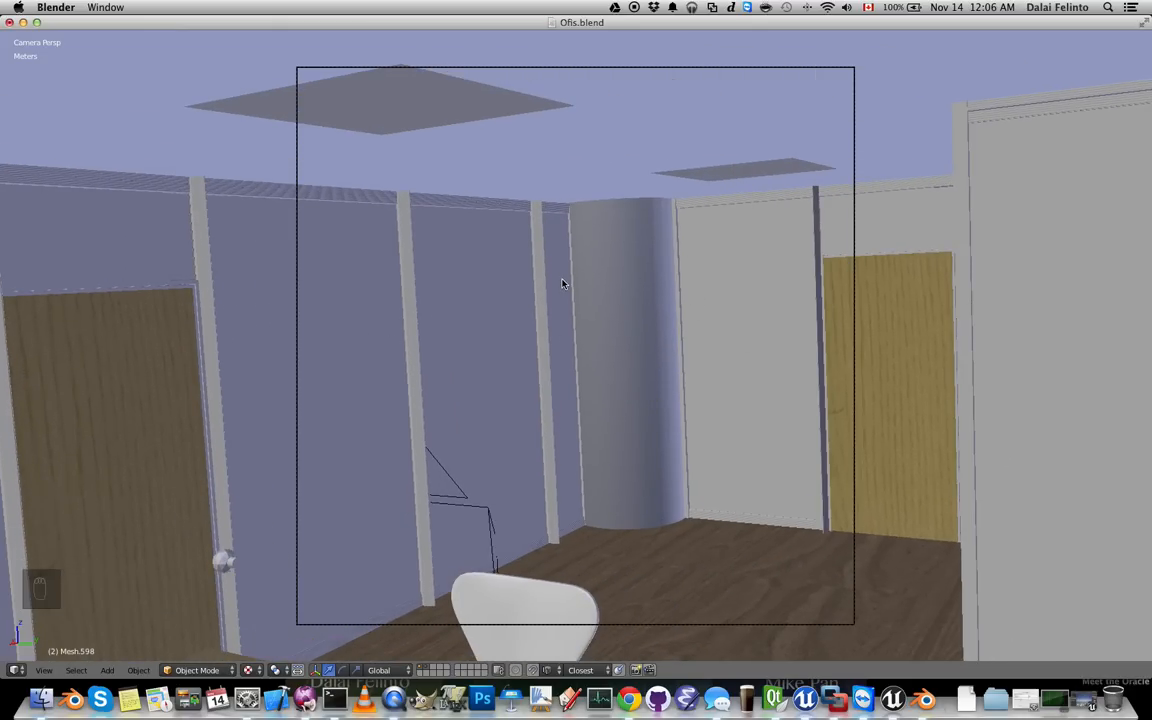
key(Left)
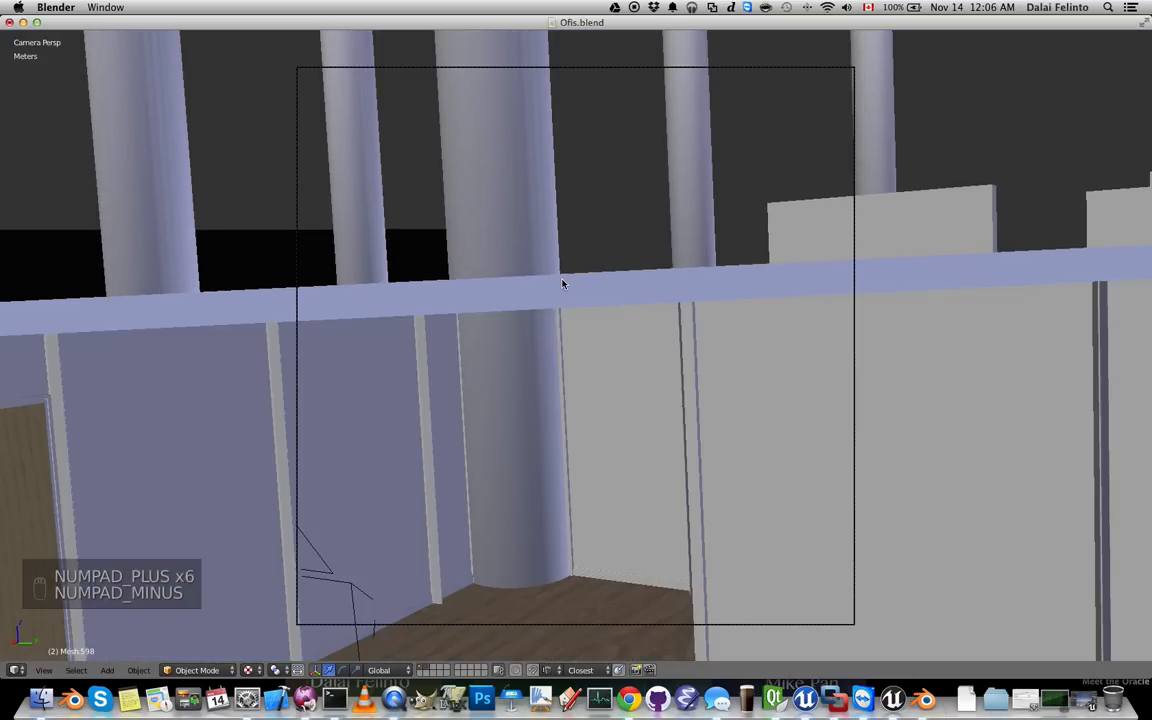
key(NUMPAD_MINUS)
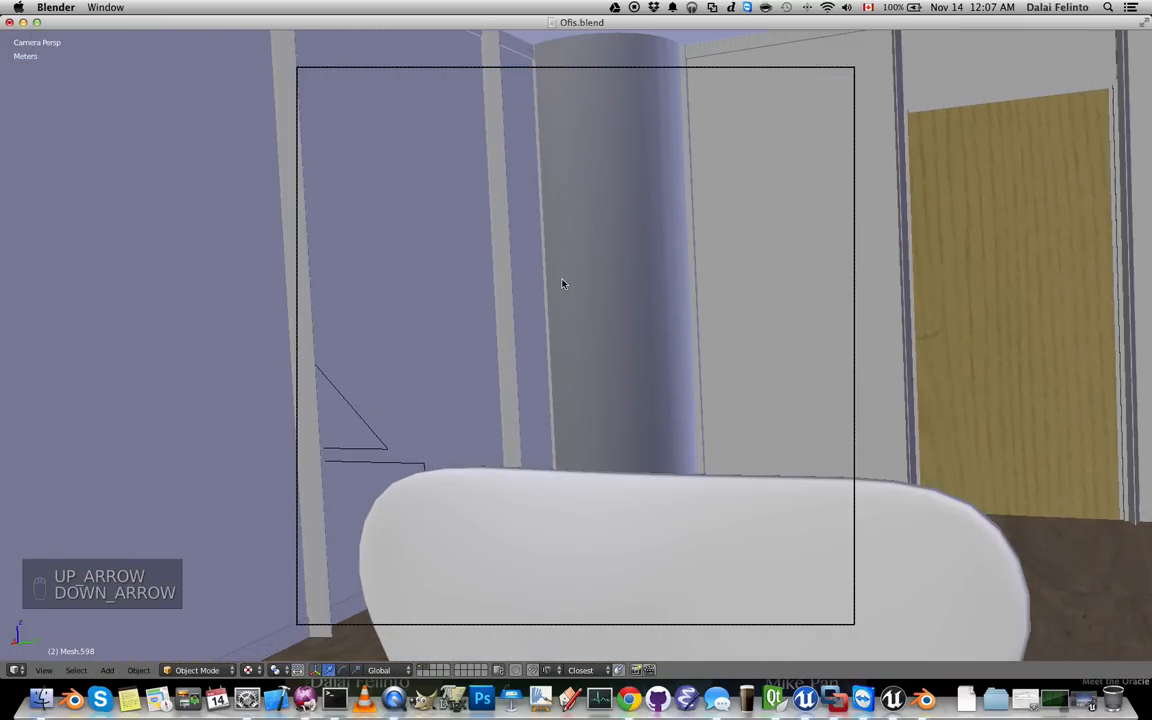
key(up)
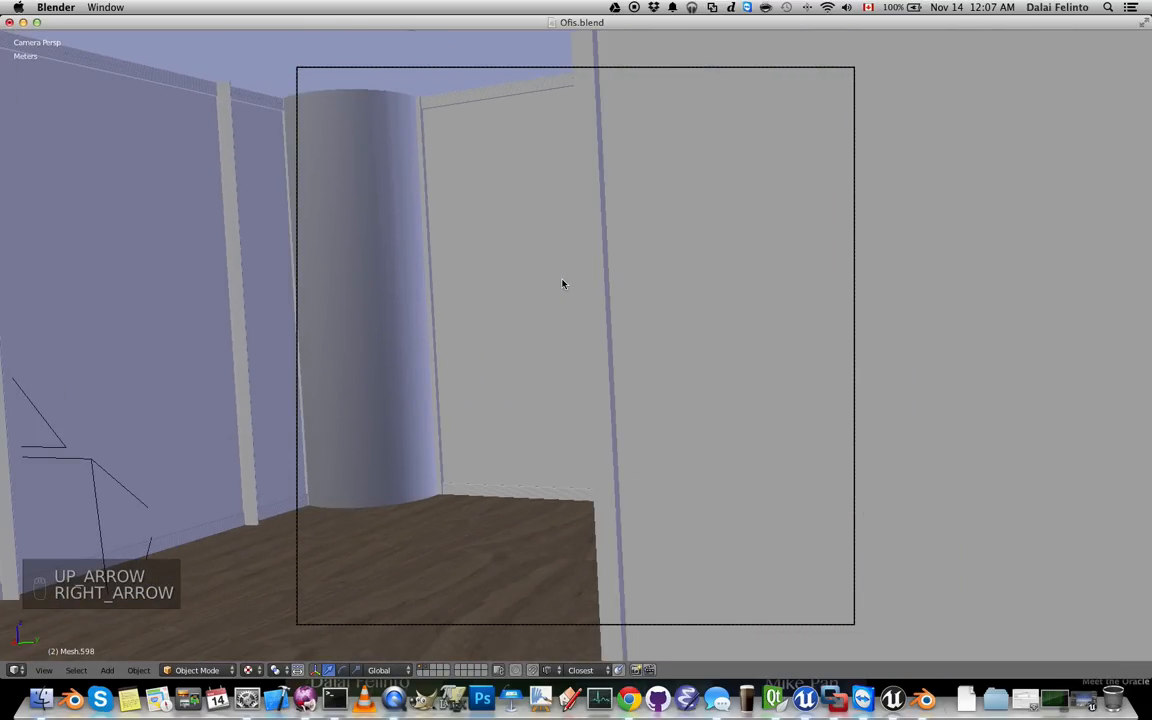
key(Left)
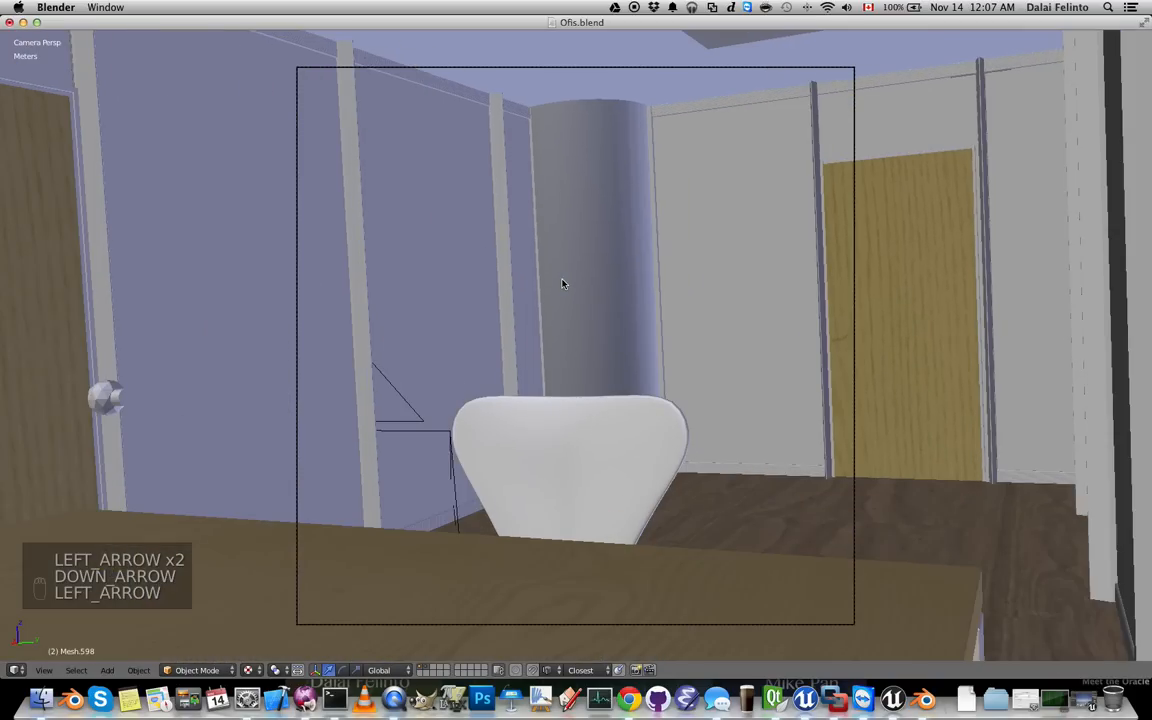
key(Left)
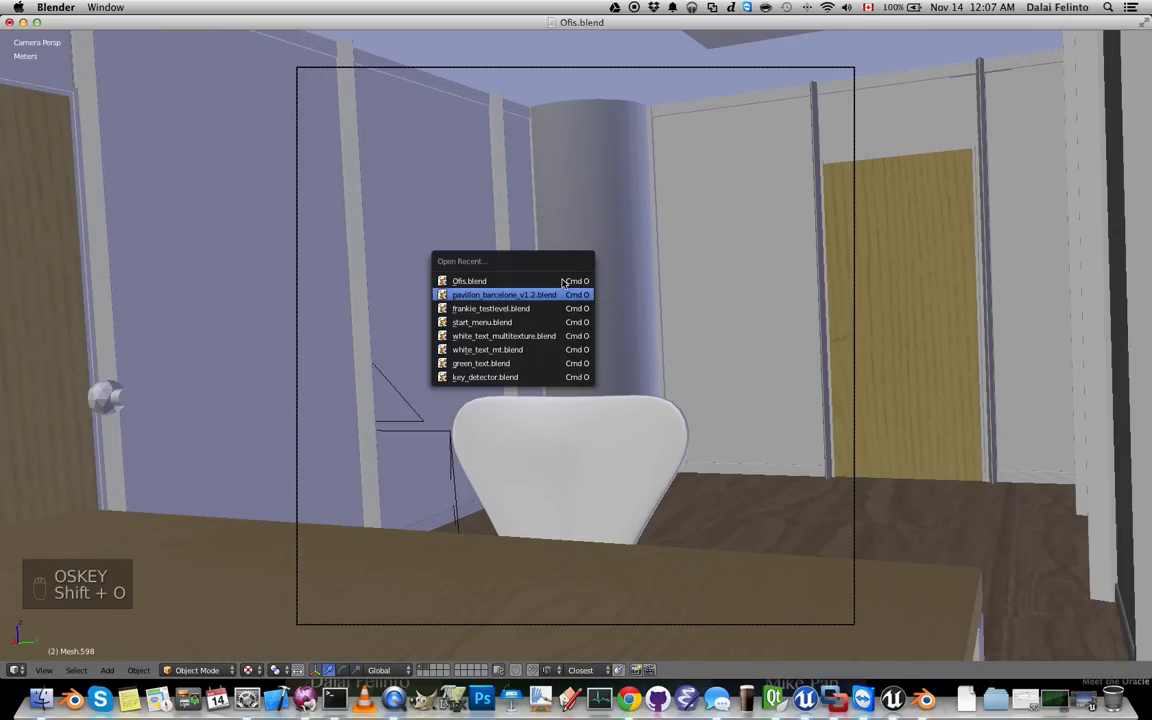
- Load pavilion_barcelone_v1.2.blend from the Open Recent list
click(504, 294)
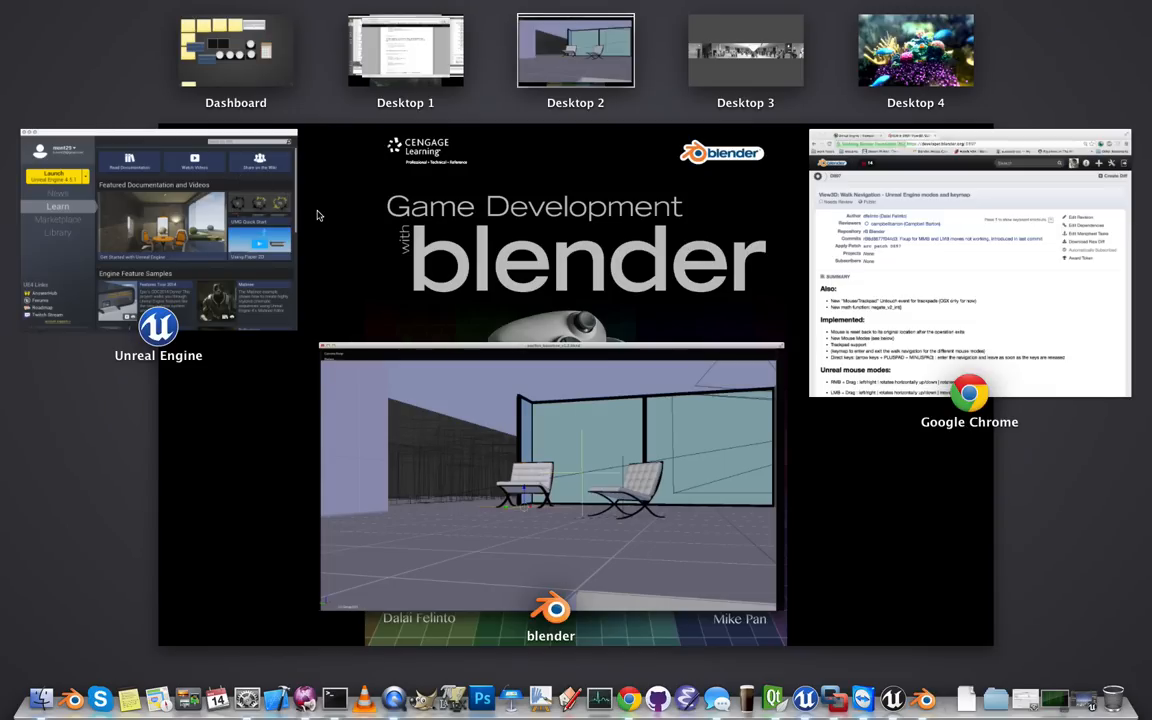
mouse_move(883, 280)
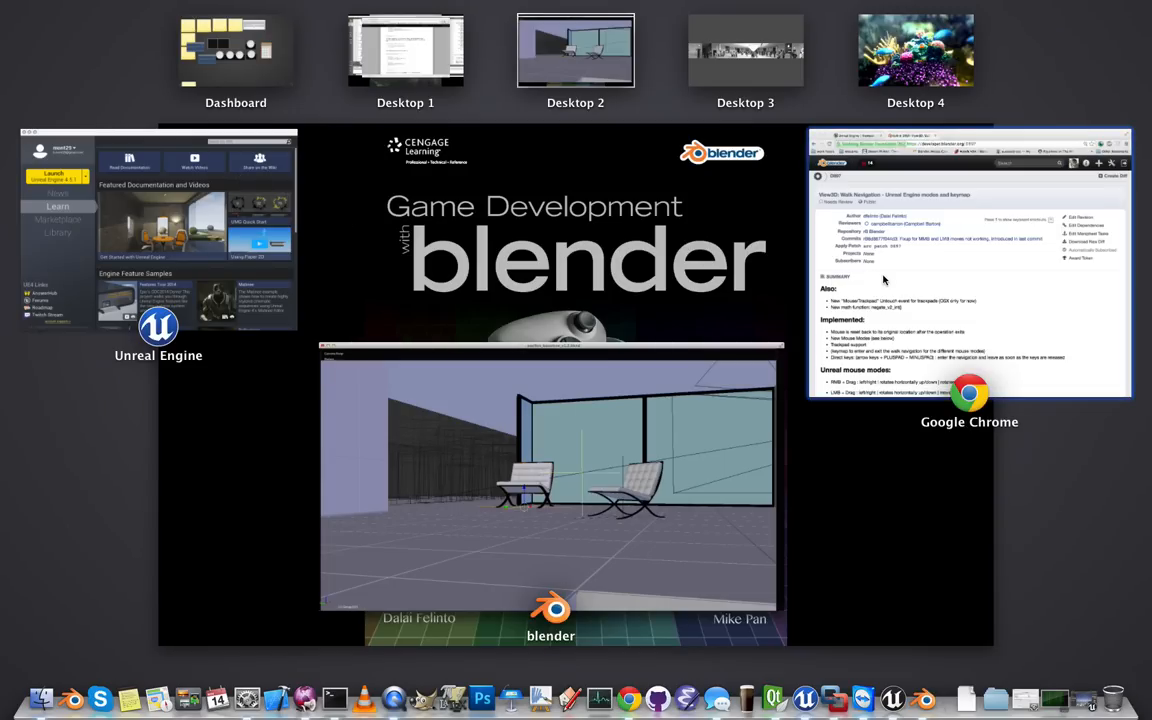